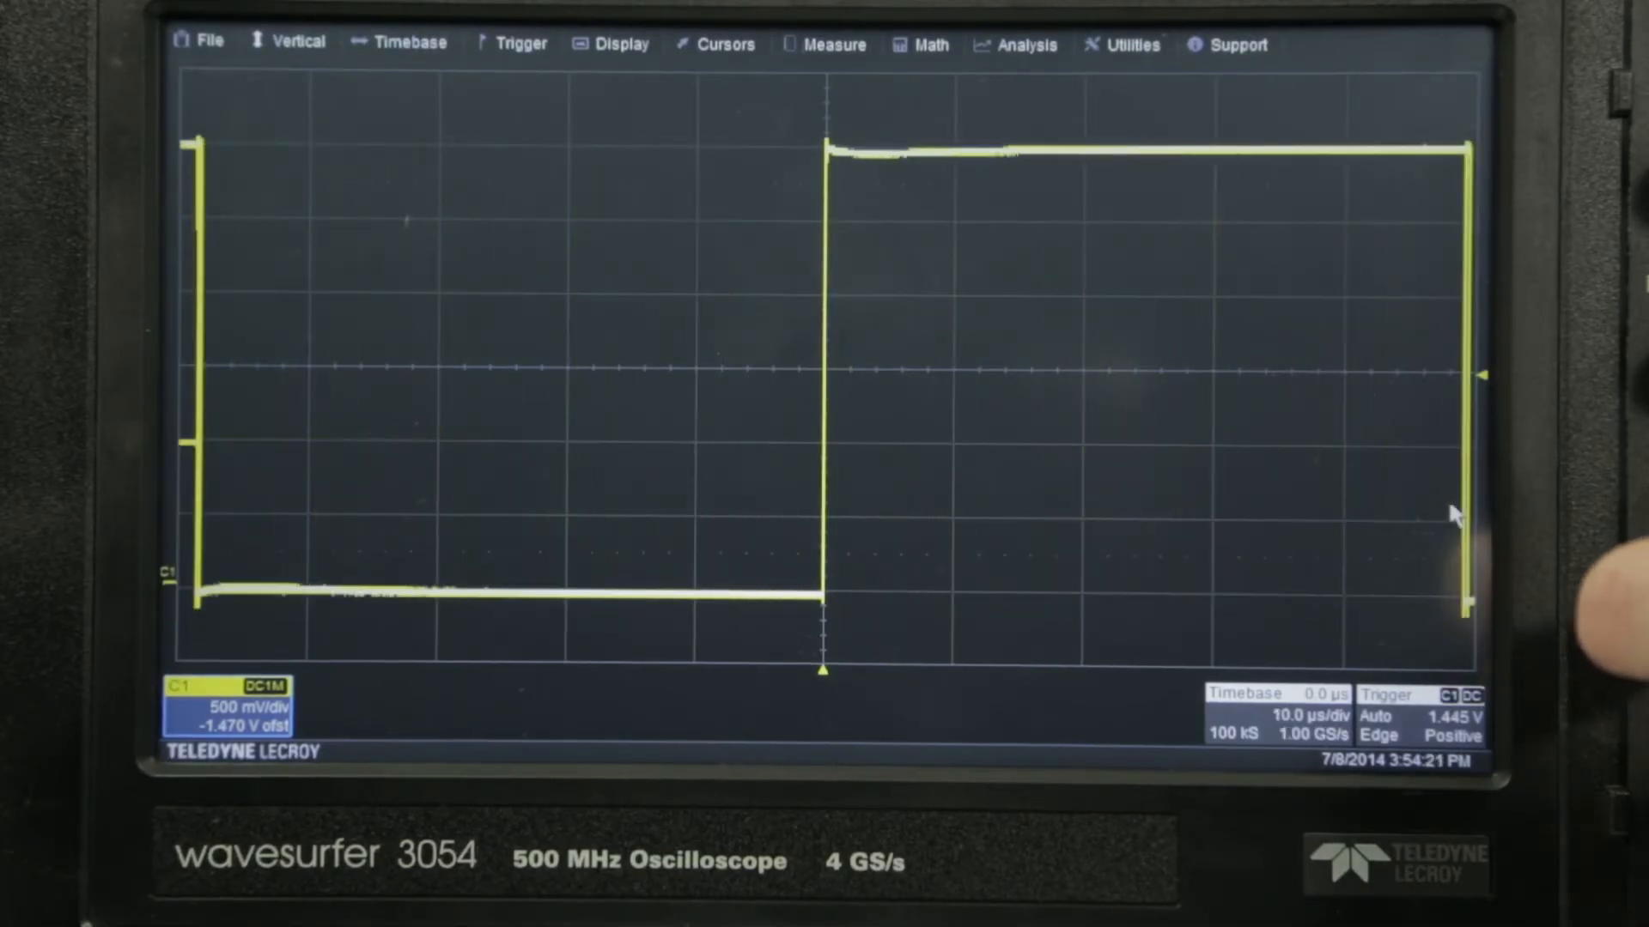
Step: Set the timebase to 50 µs/div and open the C1 vertical setup dialog
click(407, 43)
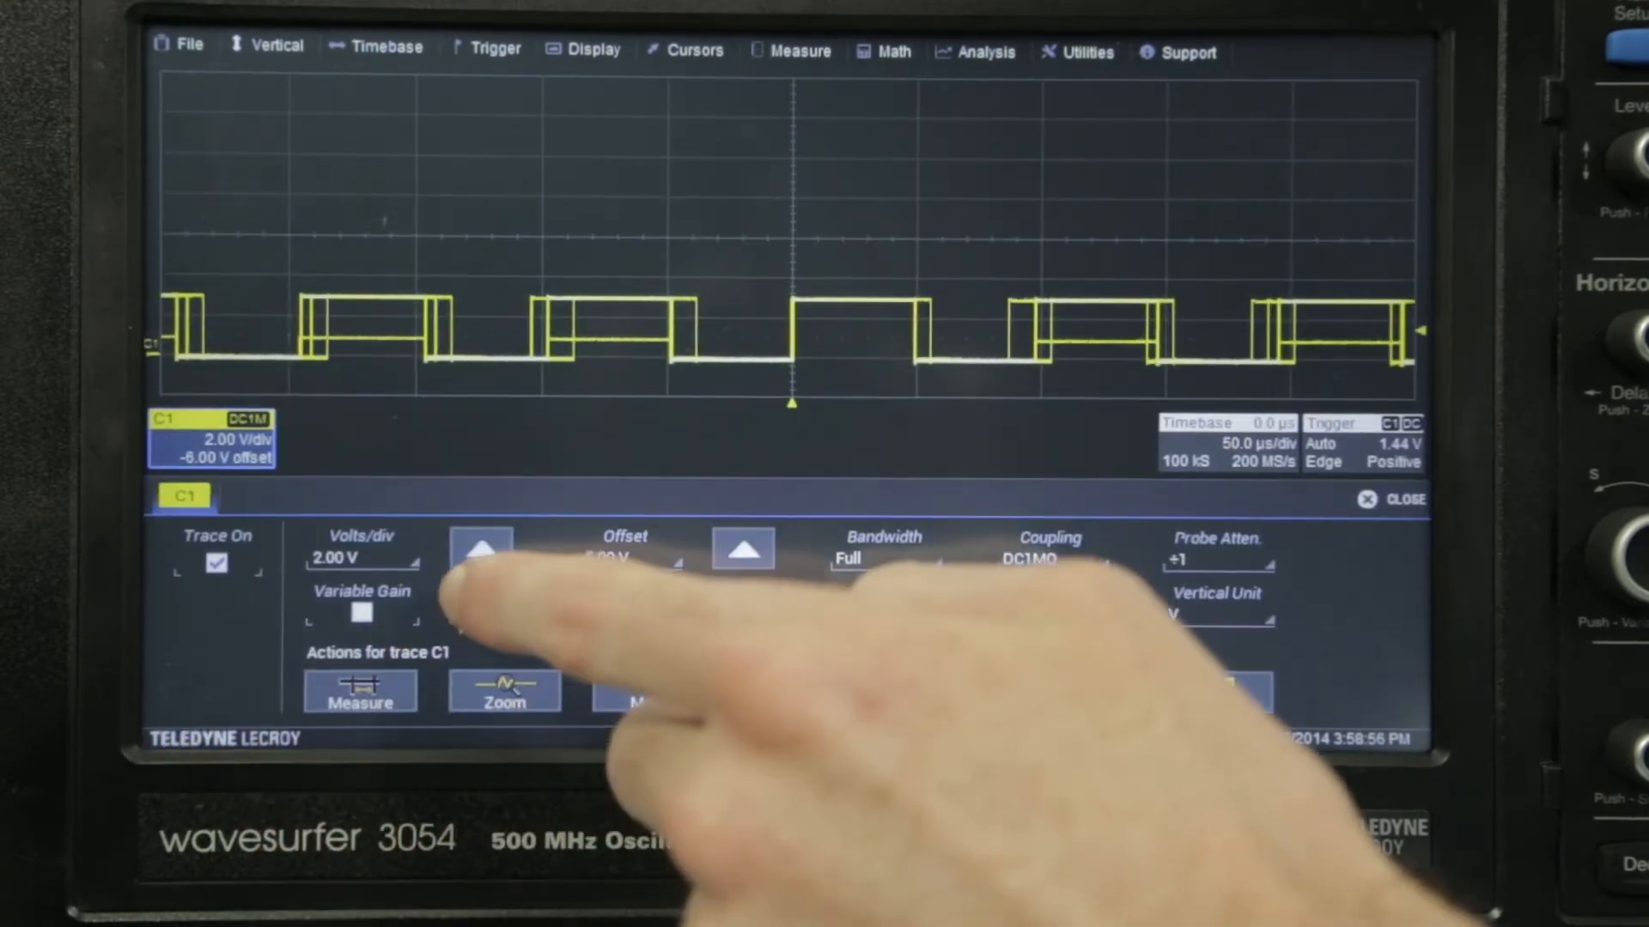
Step: Set channel 1 to 500 mV/div and enter a -1.5 V offset
click(481, 589)
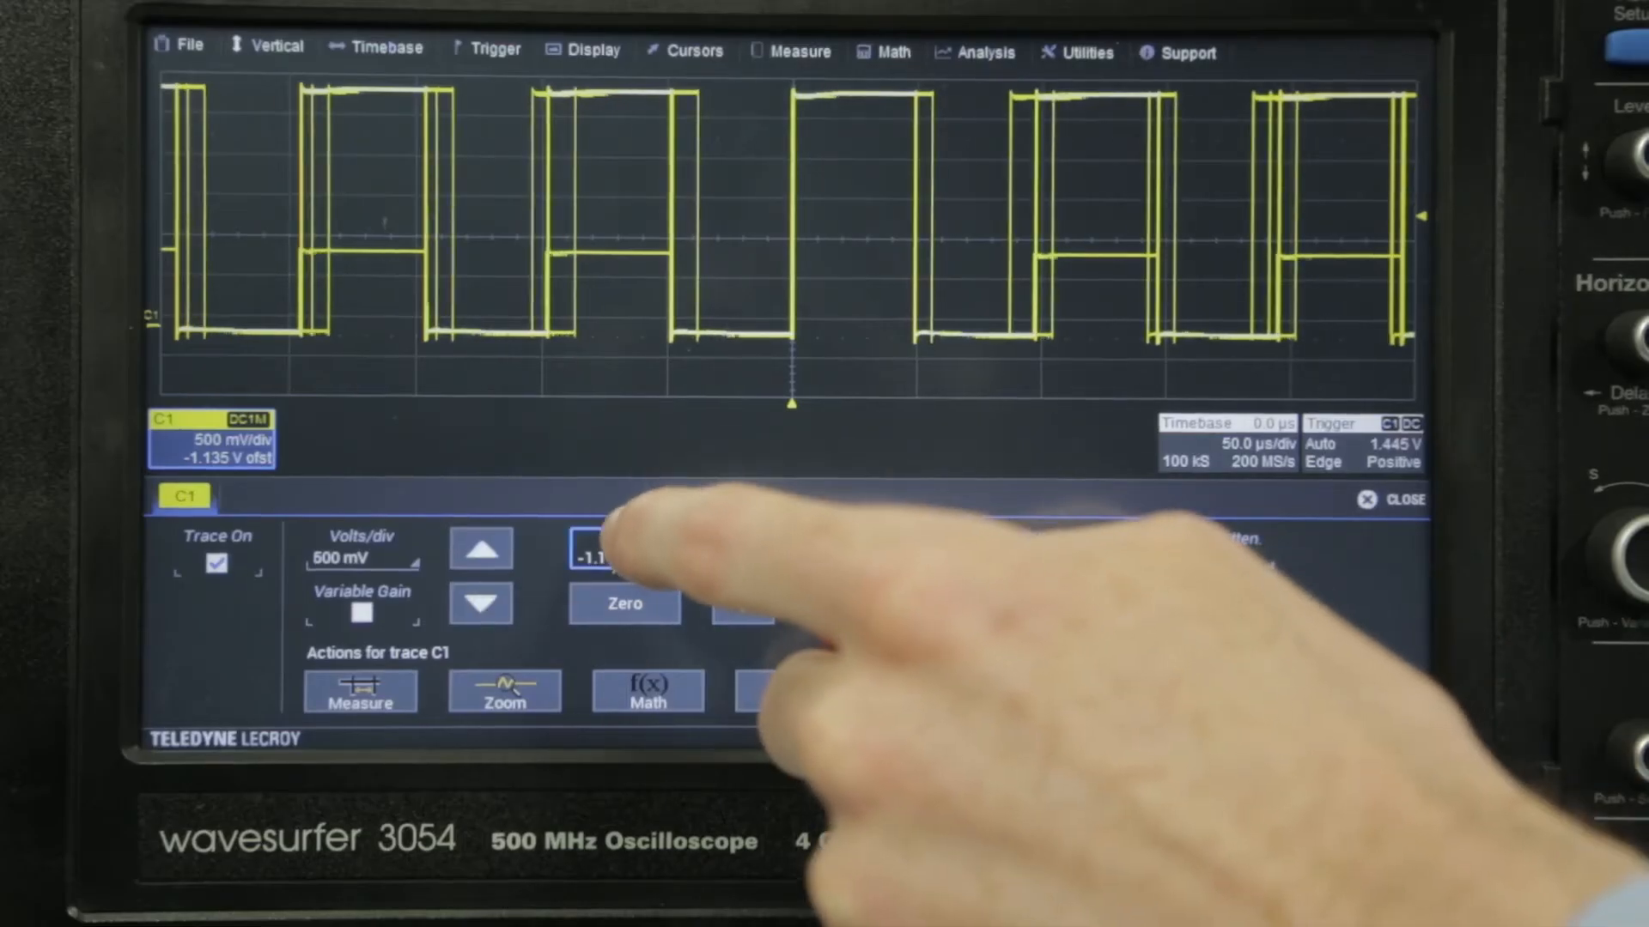
click(596, 556)
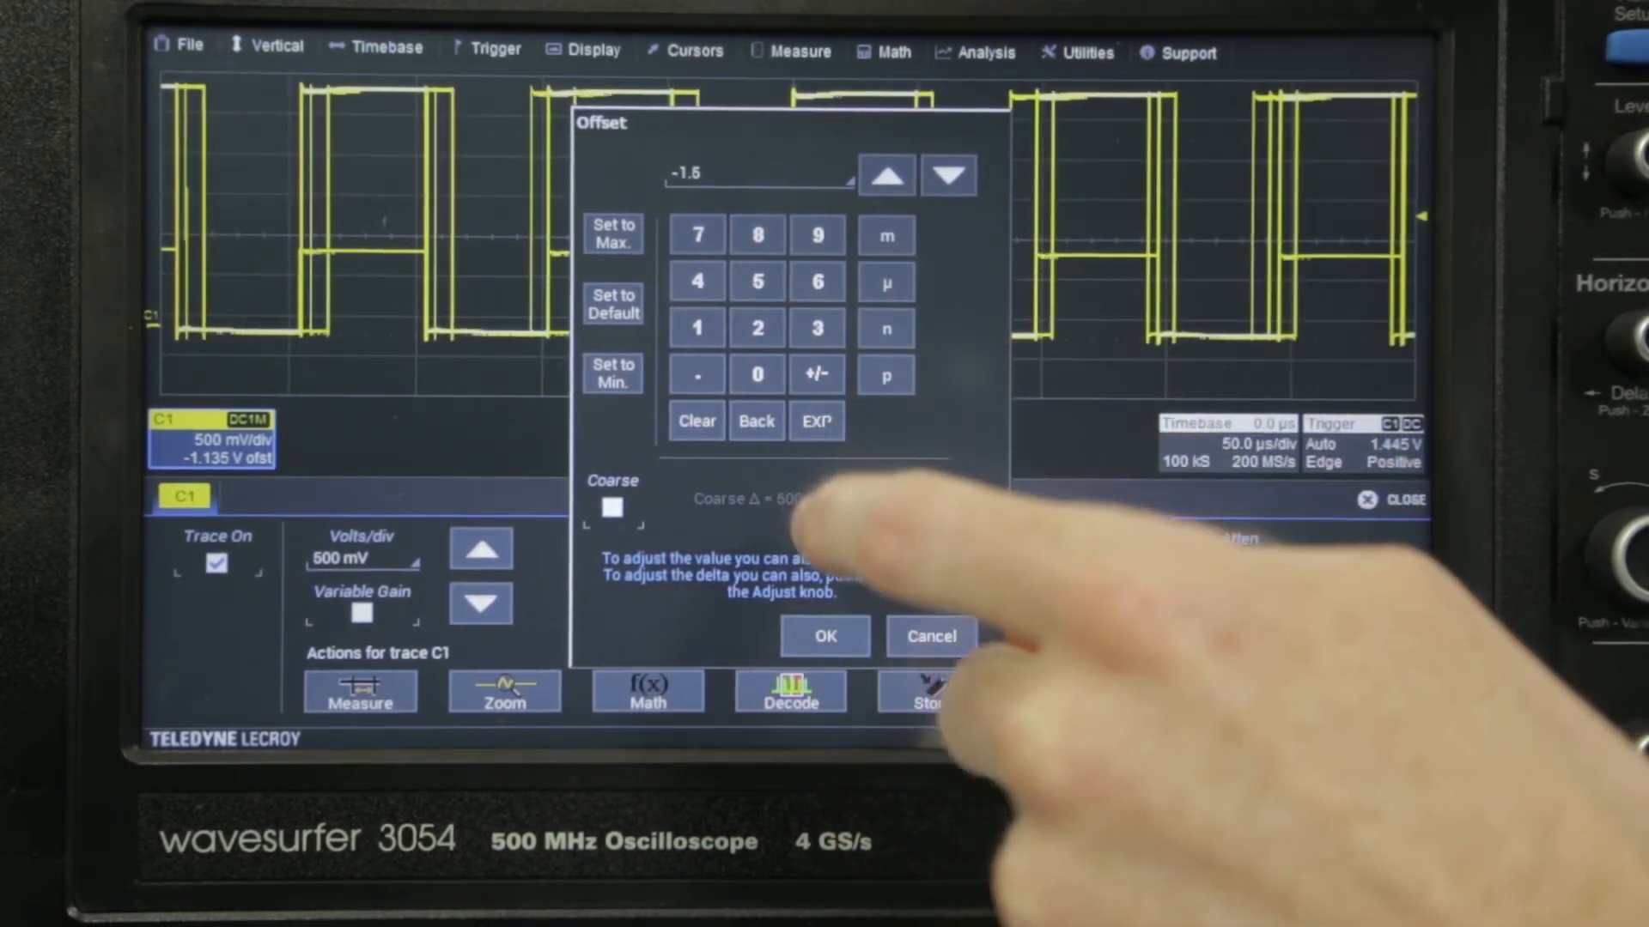
click(824, 636)
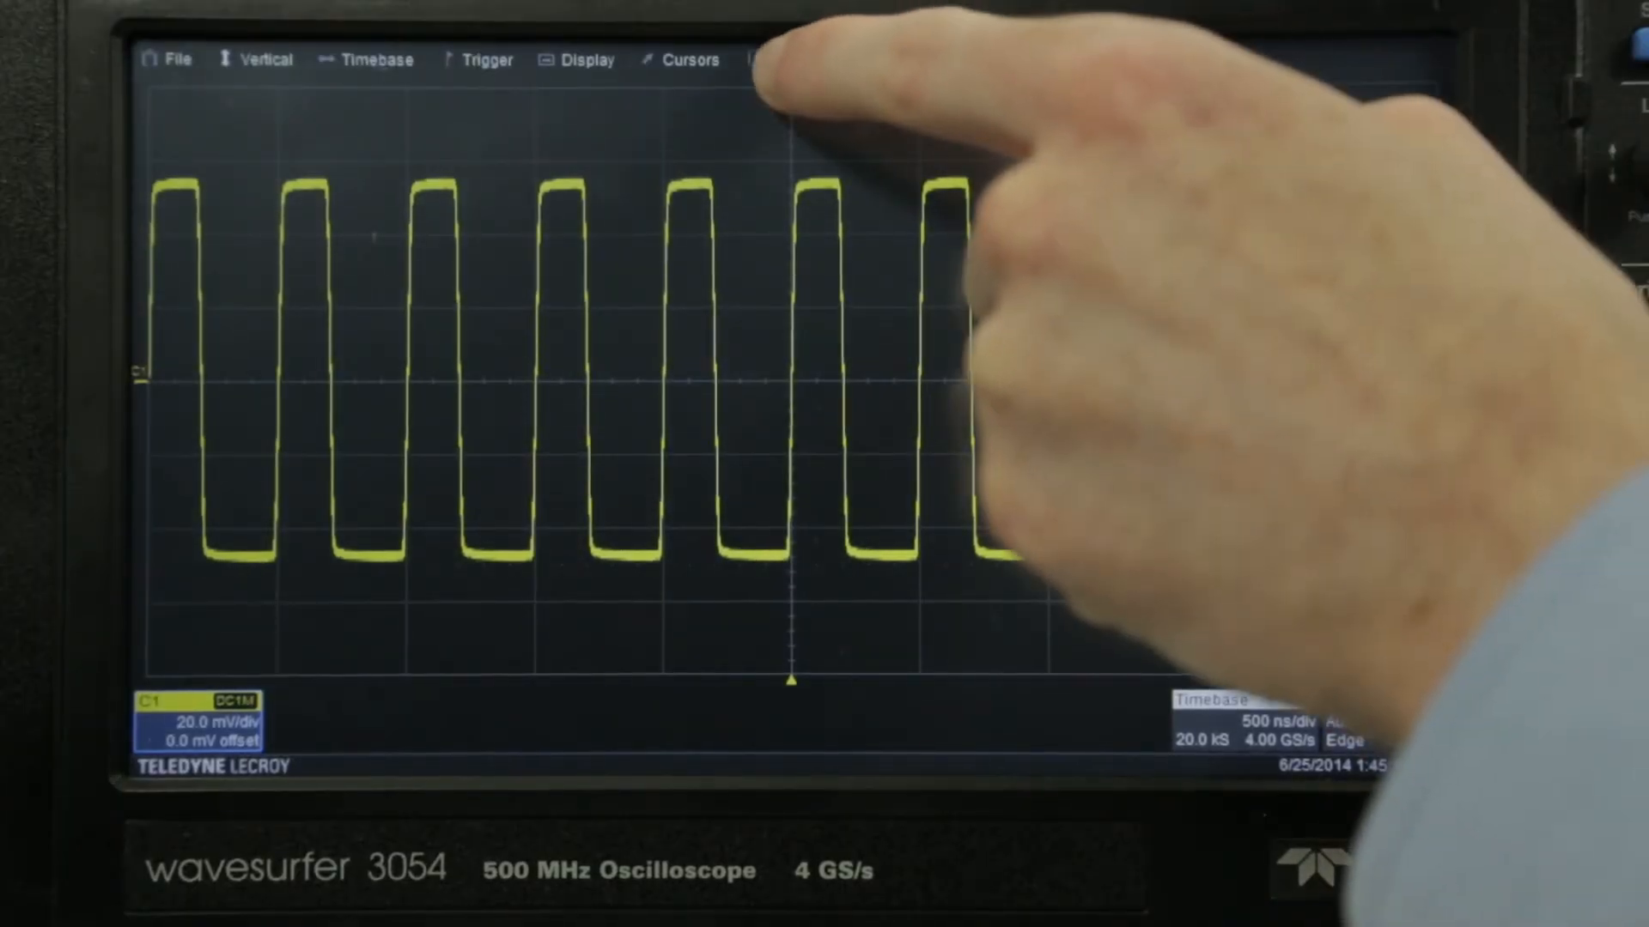
Step: Open Measure Setup and set the frequency measurement's source to C1
click(790, 59)
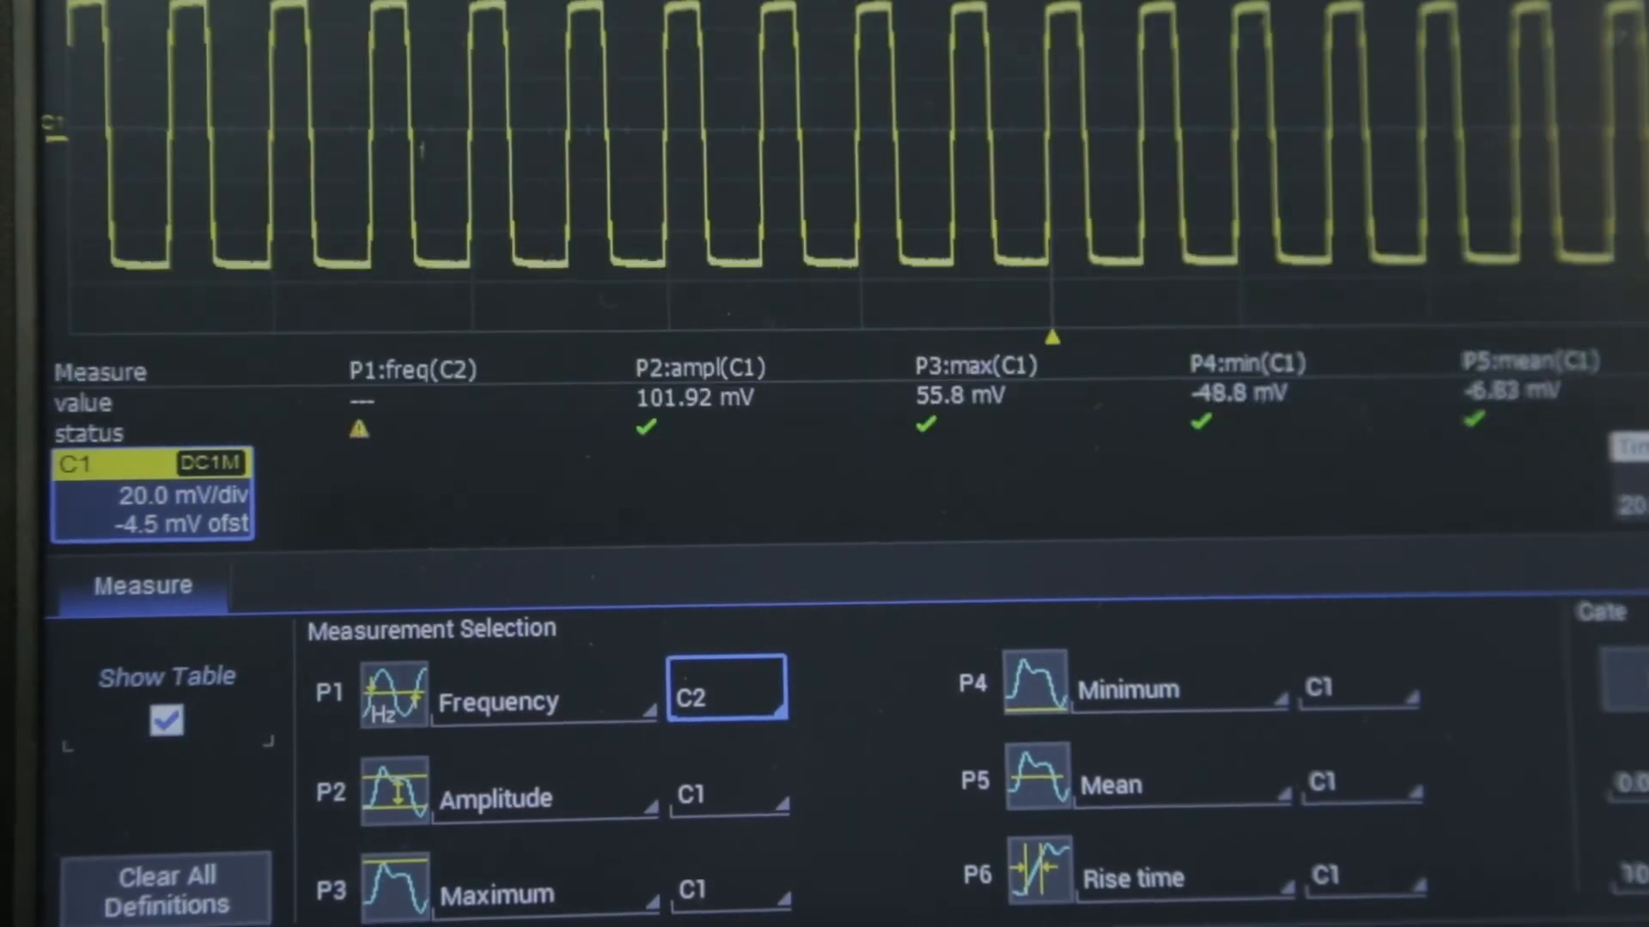
click(726, 690)
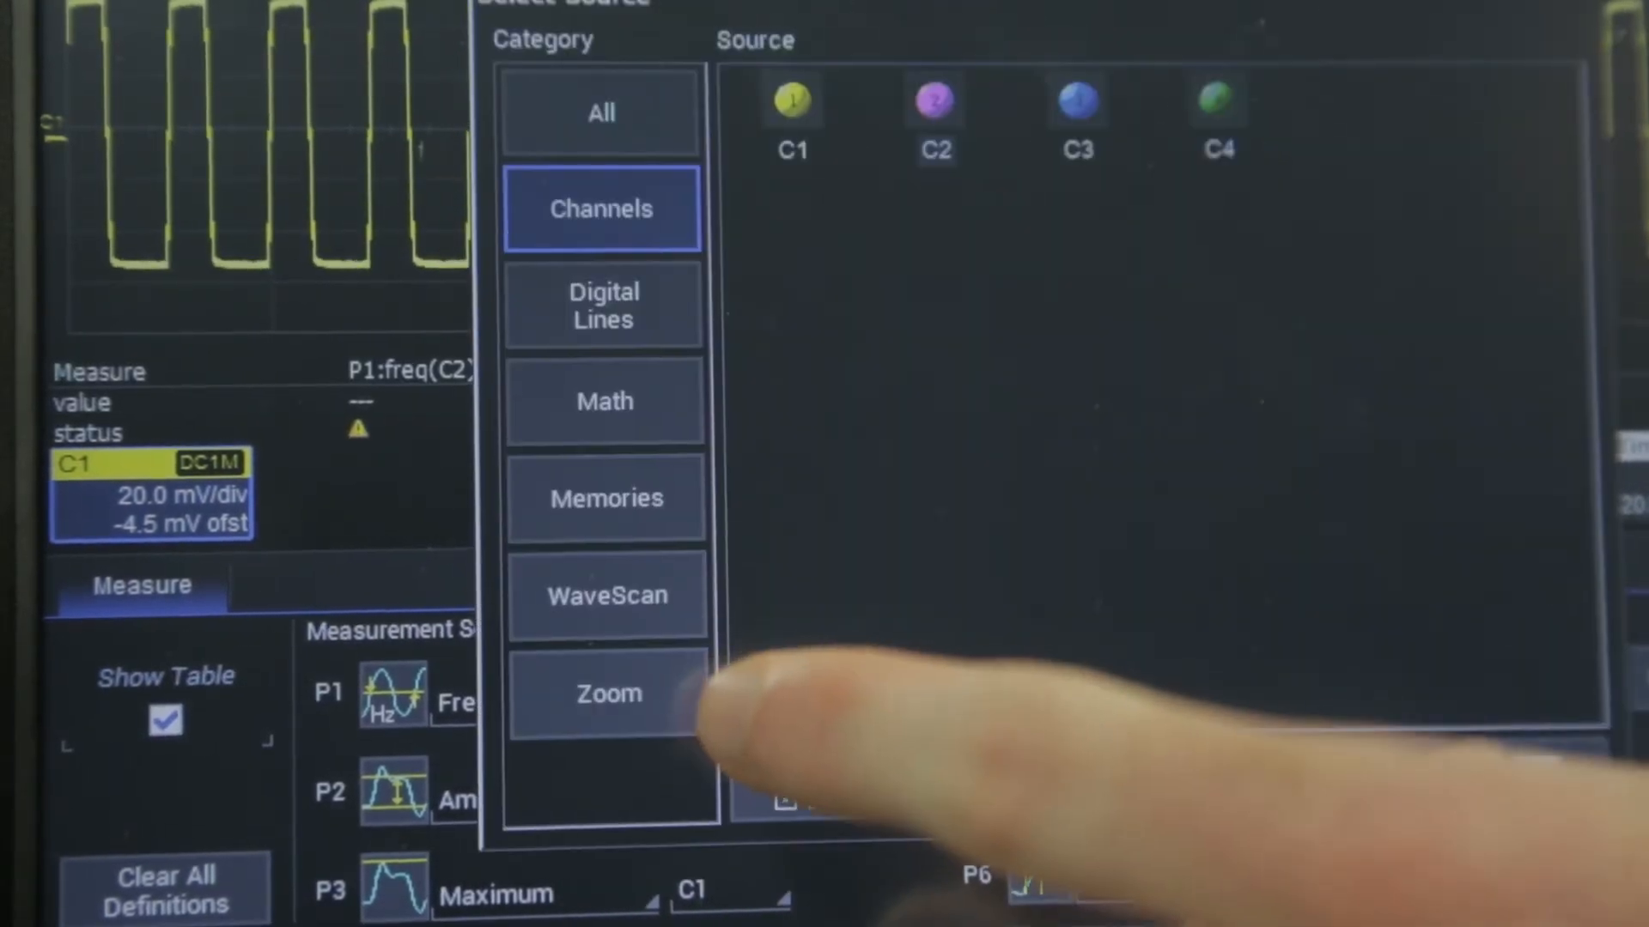
click(791, 100)
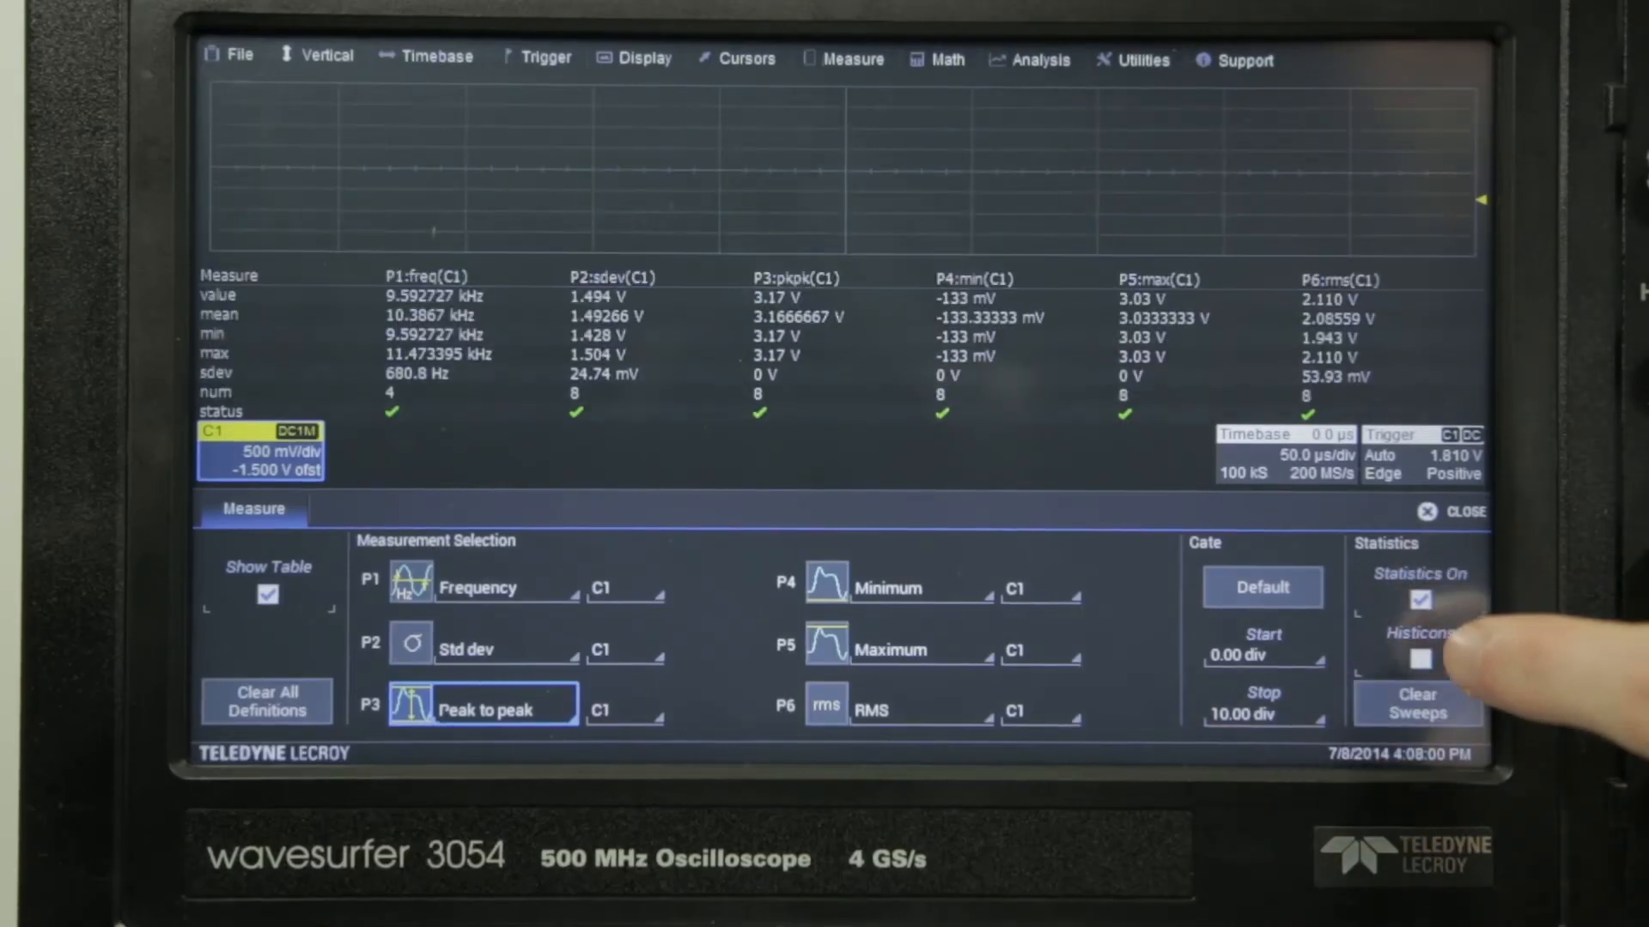
Step: Turn on Statistics in the Measure dialog's Statistics group
click(1419, 659)
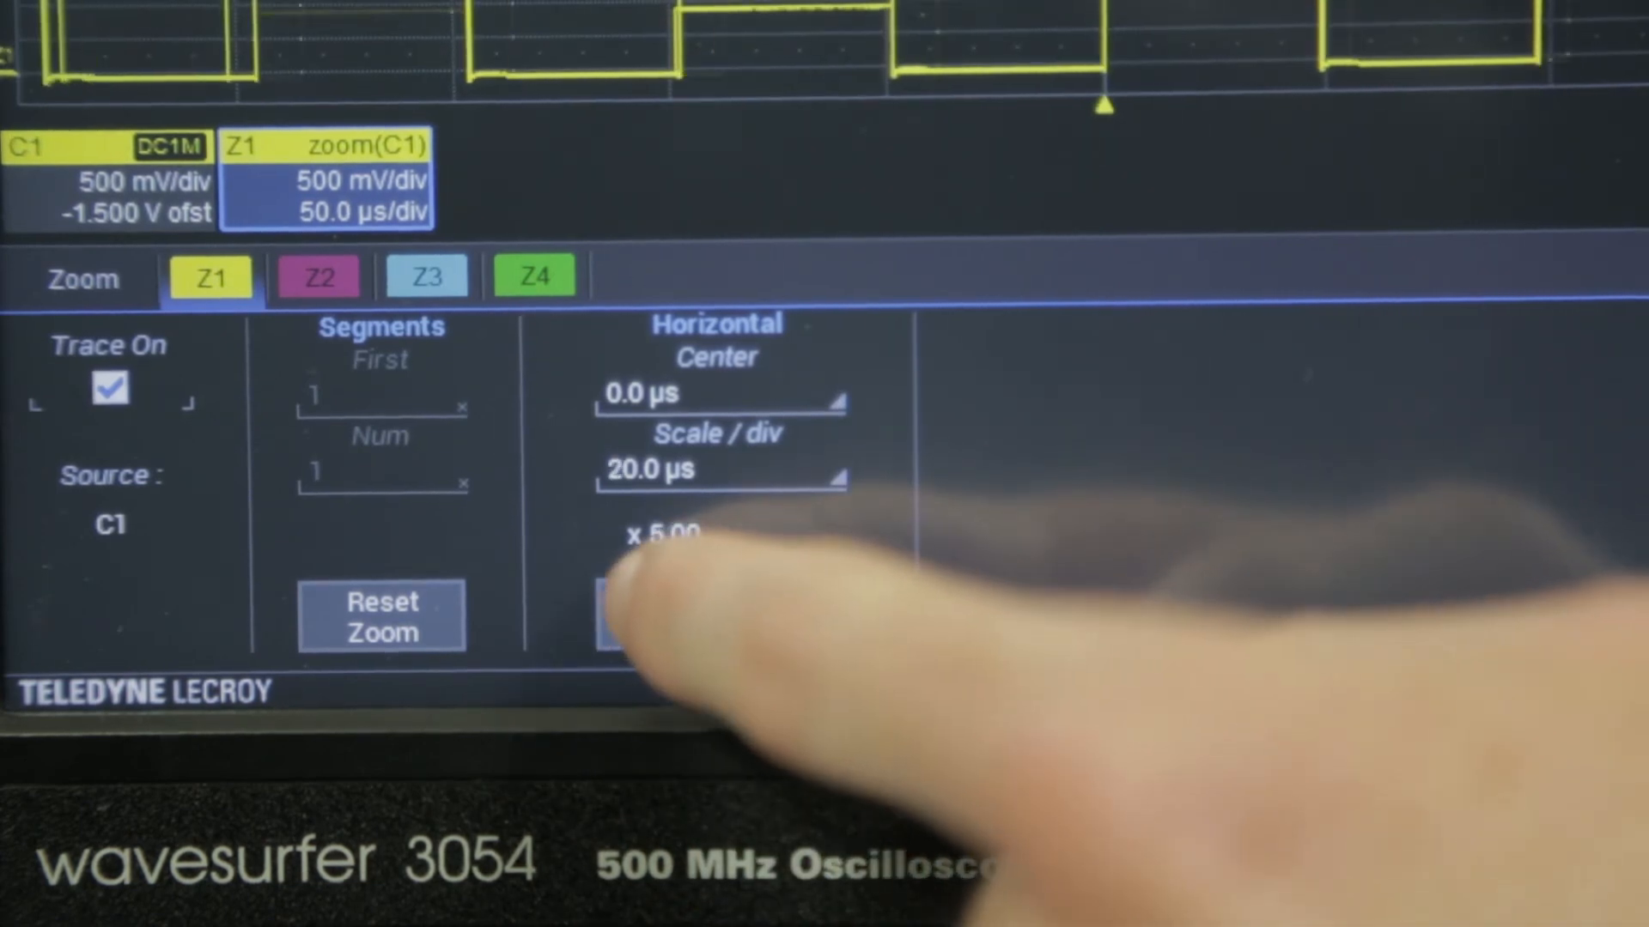
Step: Set the Z1 zoom's horizontal scale to 20 µs/div
click(649, 615)
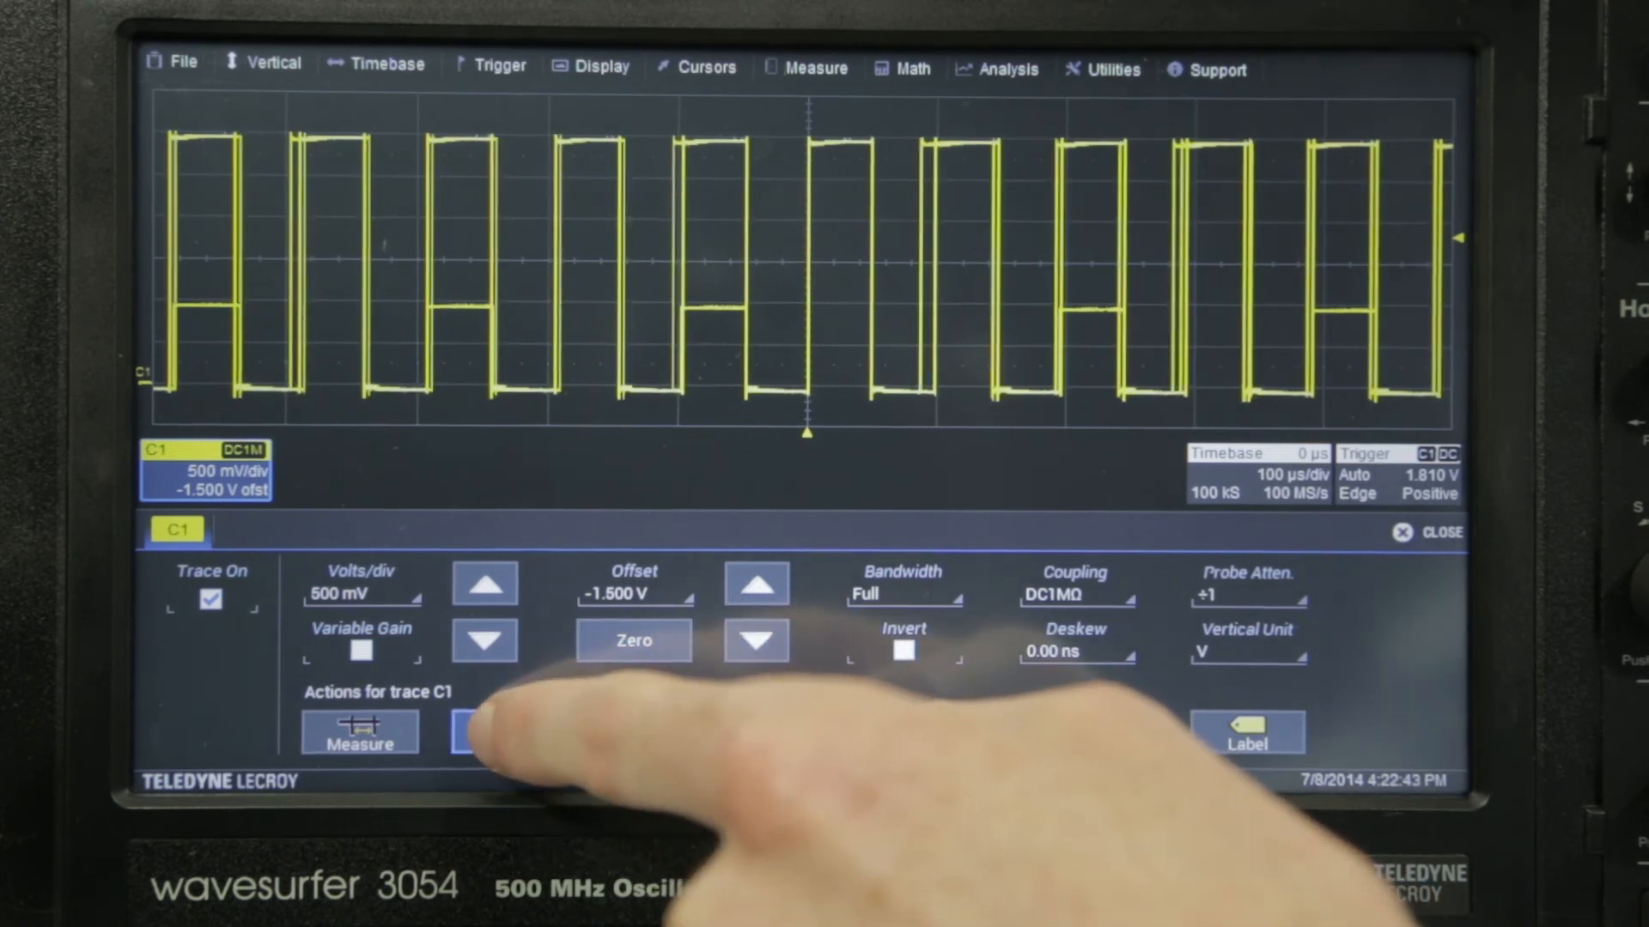
Step: Create a zoom trace of C1 using the Zoom action in the C1 dialog
click(509, 730)
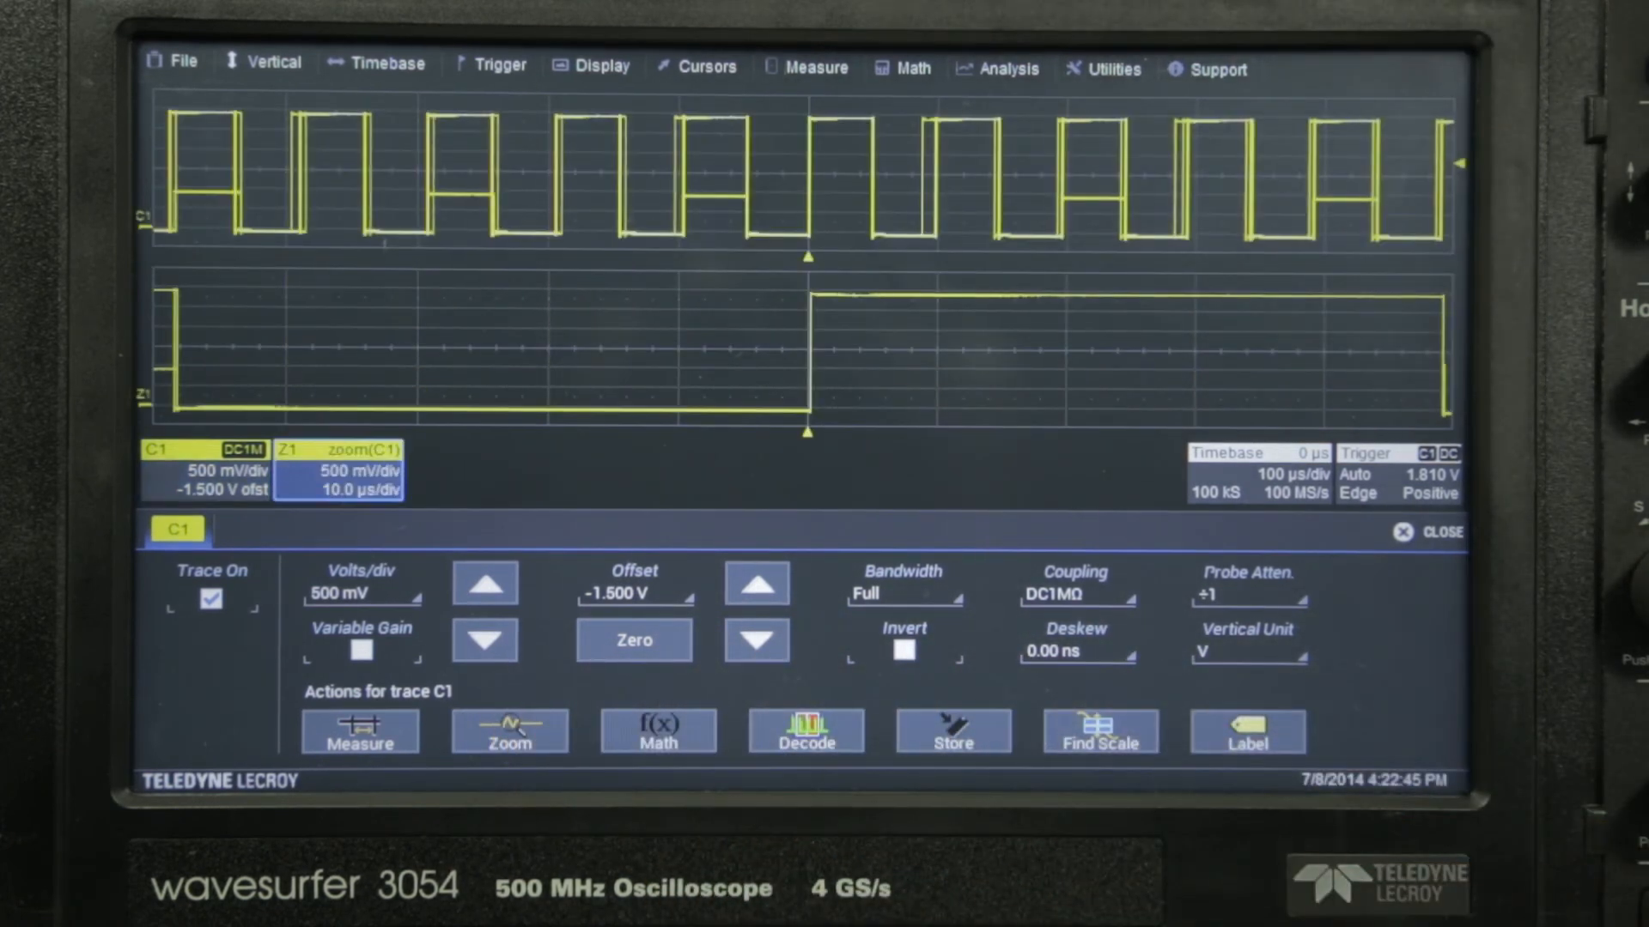